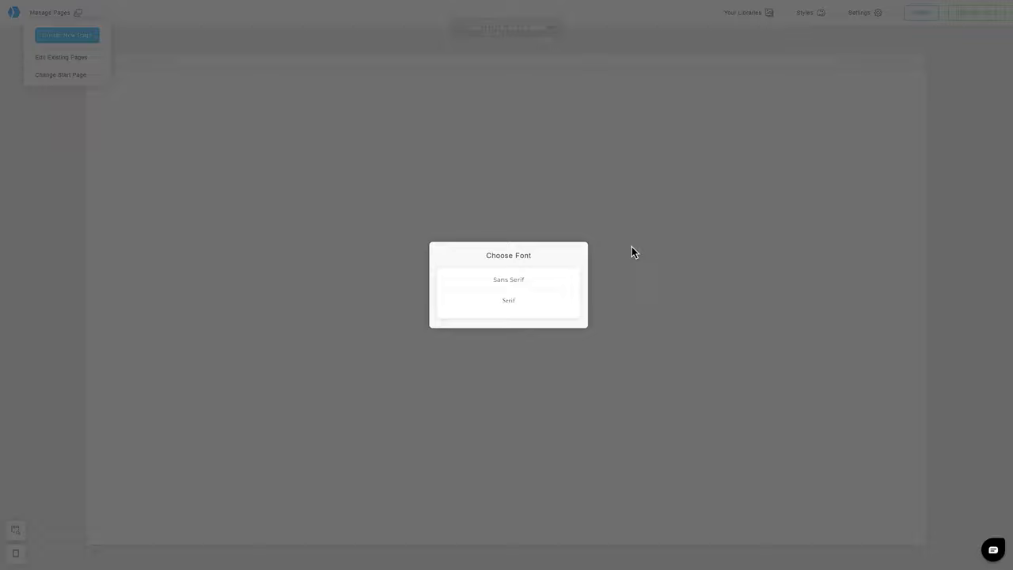
Pick the site font and set the site background to White
left_click(508, 278)
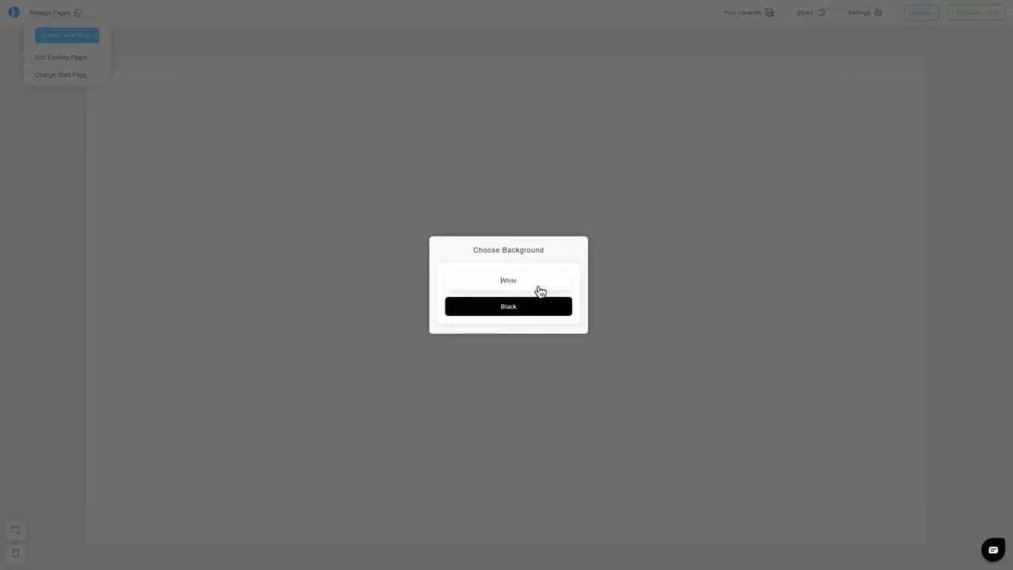
left_click(509, 280)
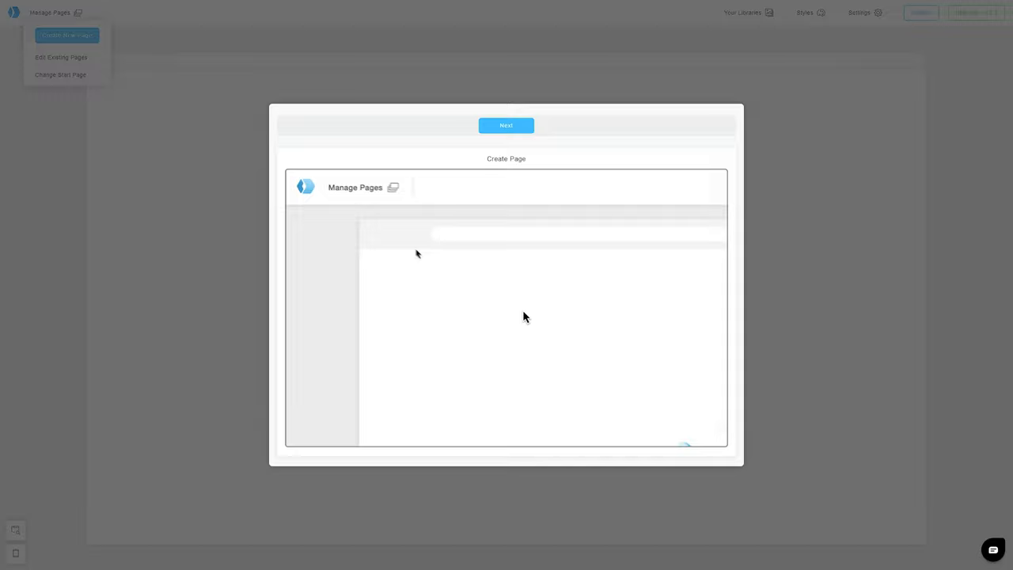
Step through the Create Page, Change Content and Add New Section walkthrough and finish with Done
left_click(507, 125)
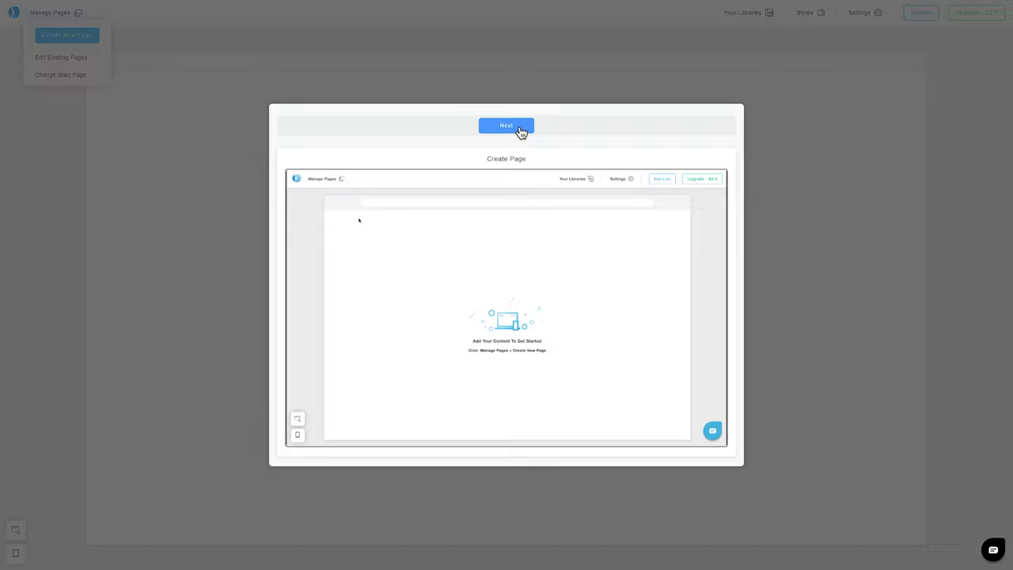
left_click(506, 125)
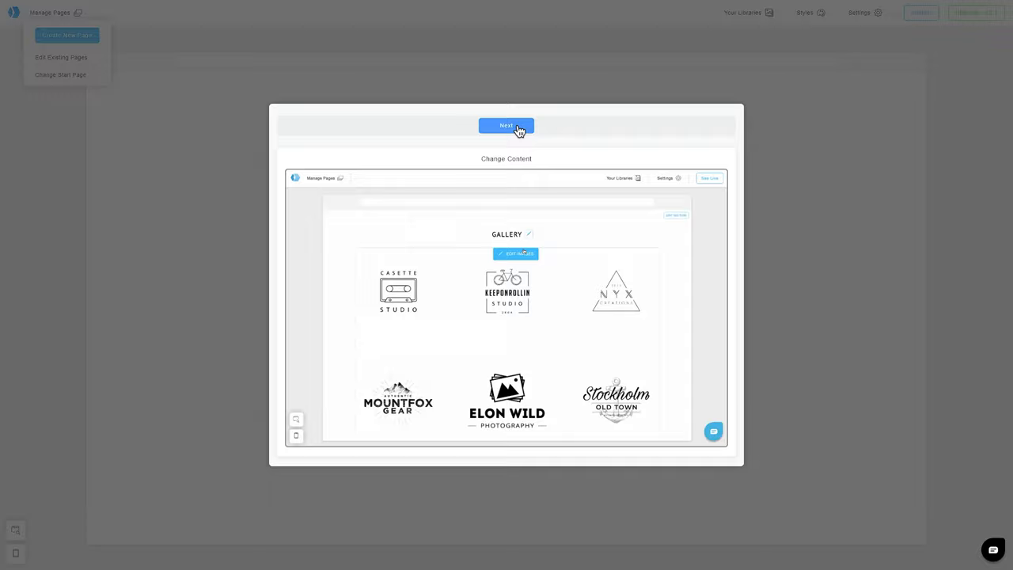
left_click(507, 125)
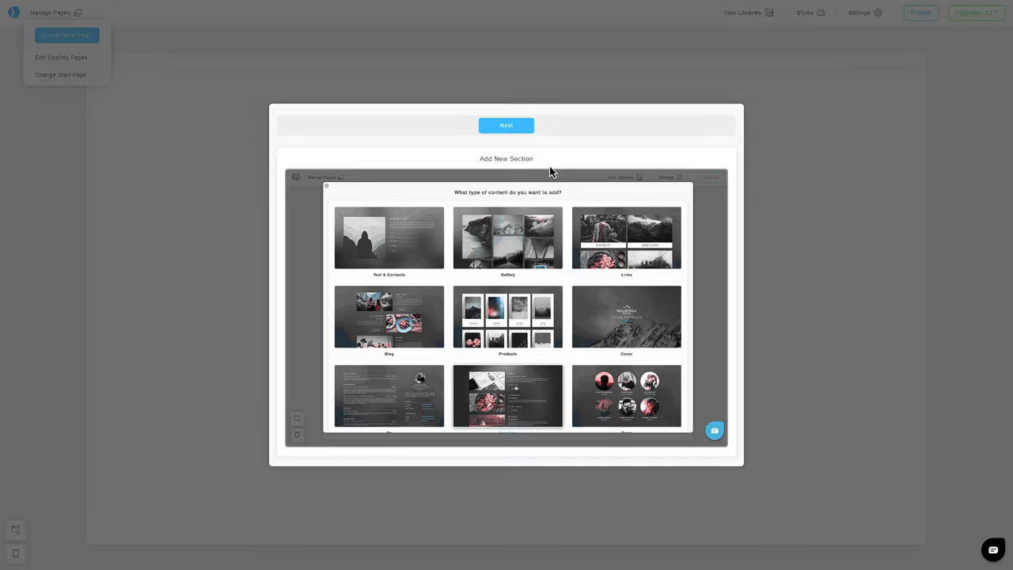
left_click(507, 125)
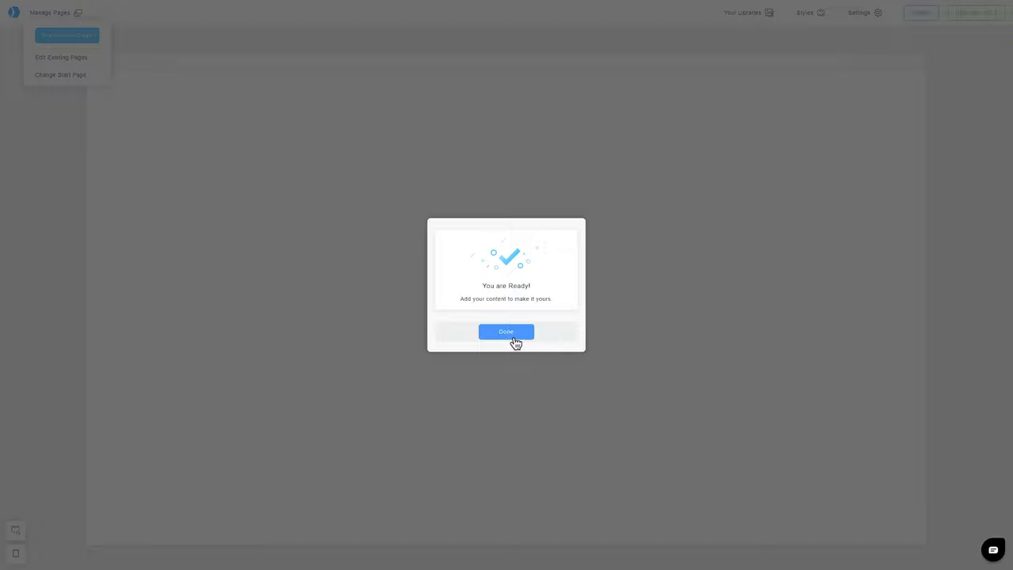
left_click(507, 331)
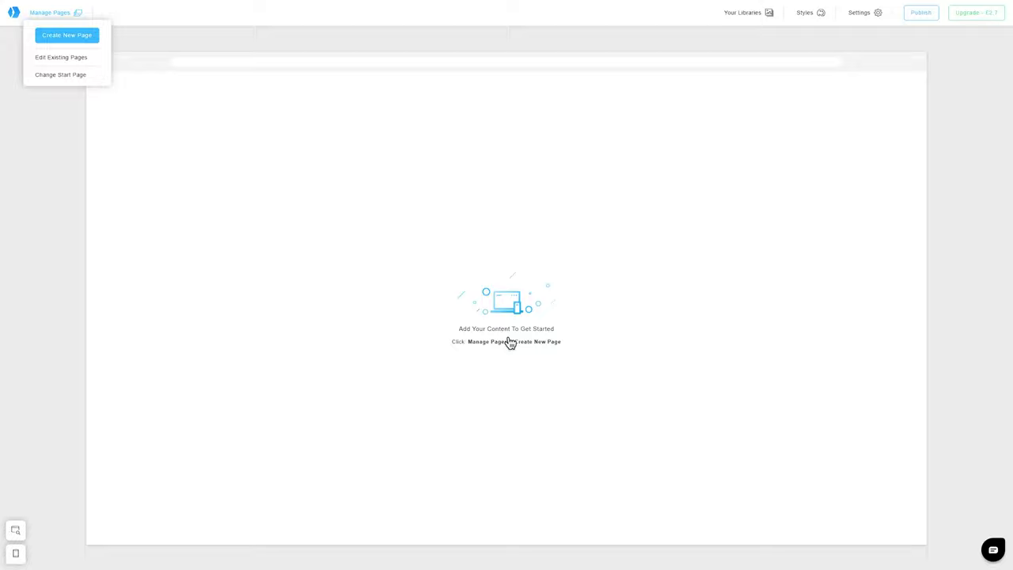
mouse_move(67, 35)
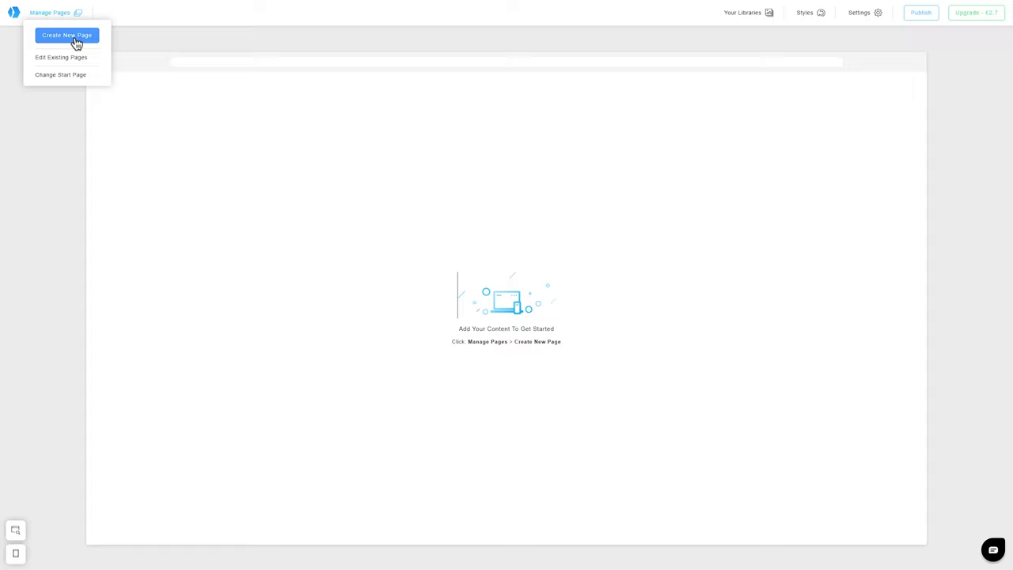
Start a new page from Manage Pages, choose Gallery content and pick a gallery template
left_click(67, 35)
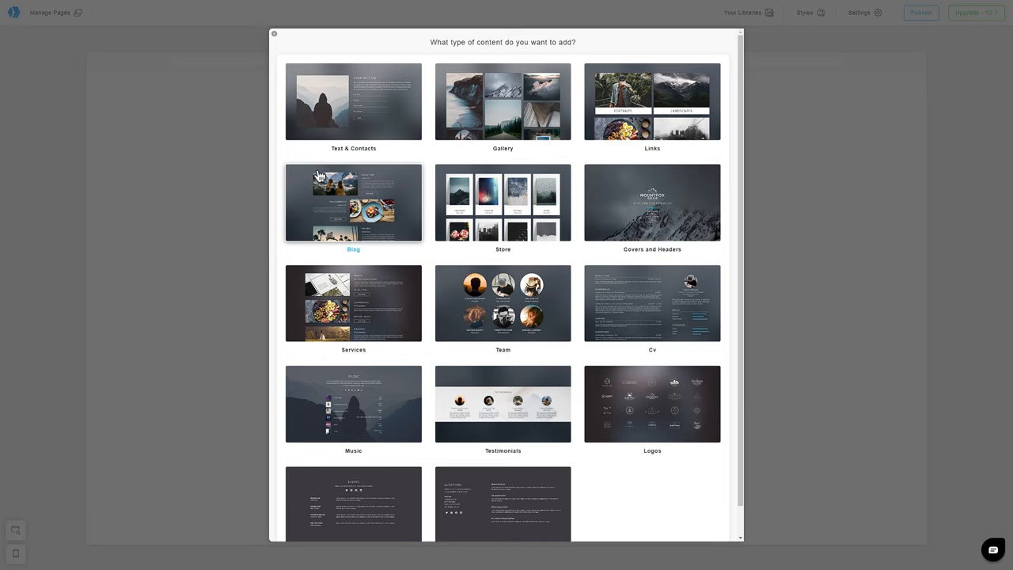
left_click(504, 101)
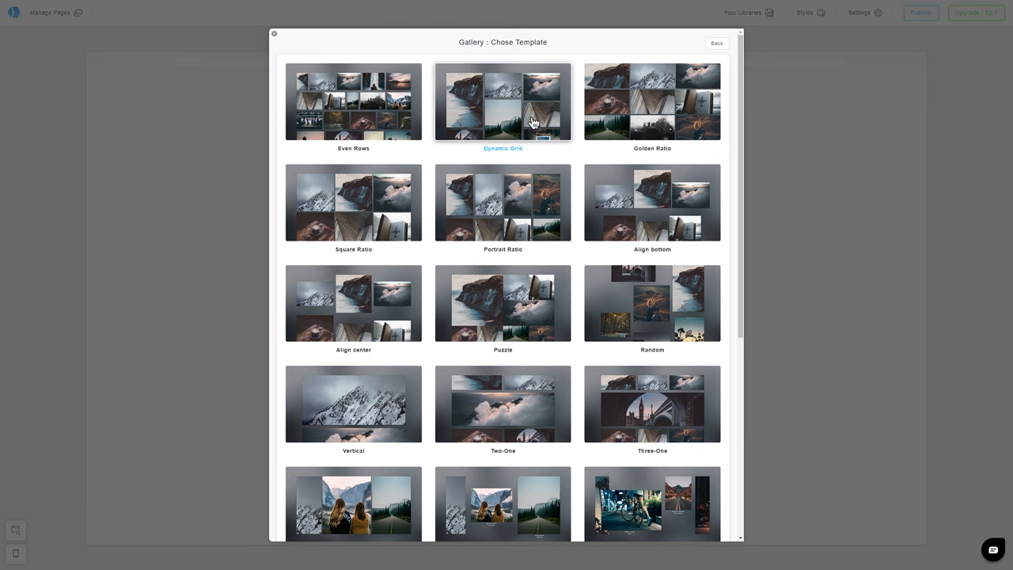
left_click(652, 304)
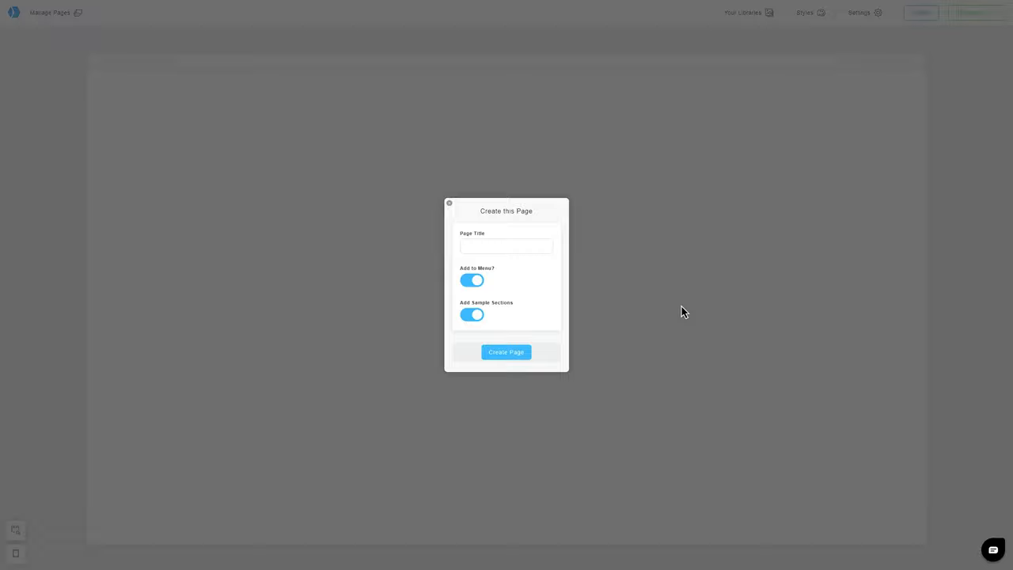
Title the page 'Gallery', keep Add to Menu and Sample Sections on, and create it
type("G")
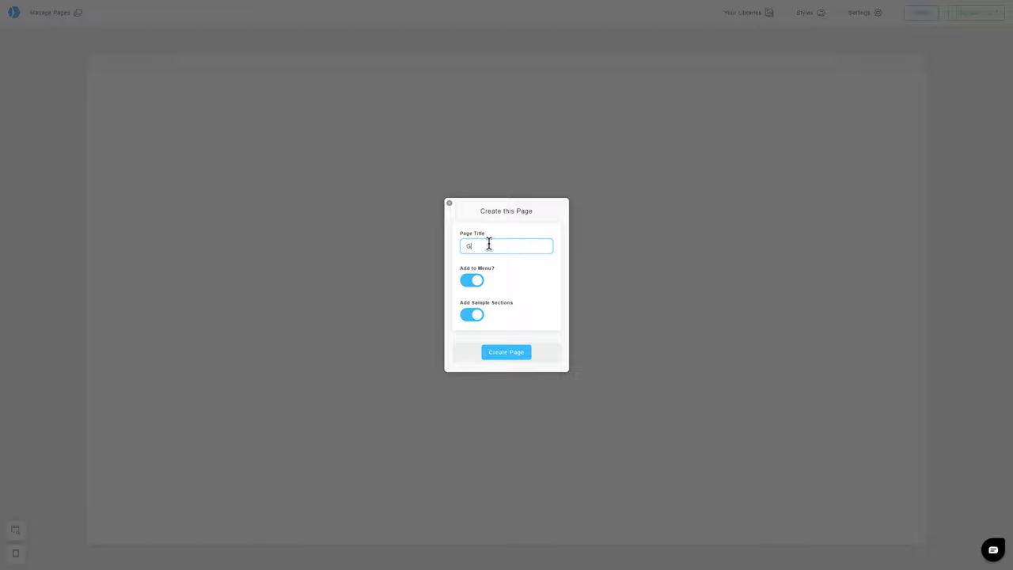
type("Gallery")
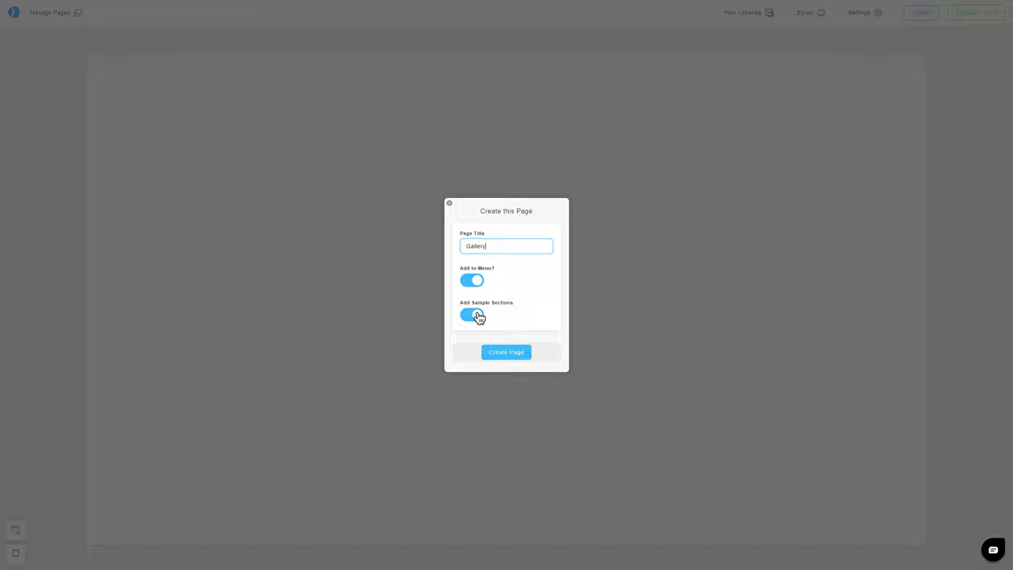
left_click(507, 352)
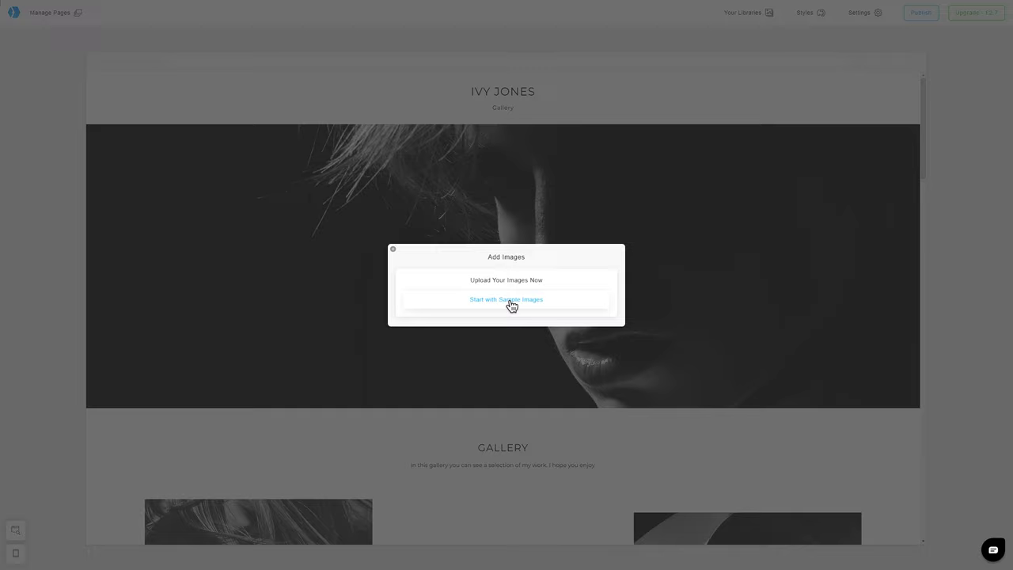
left_click(506, 300)
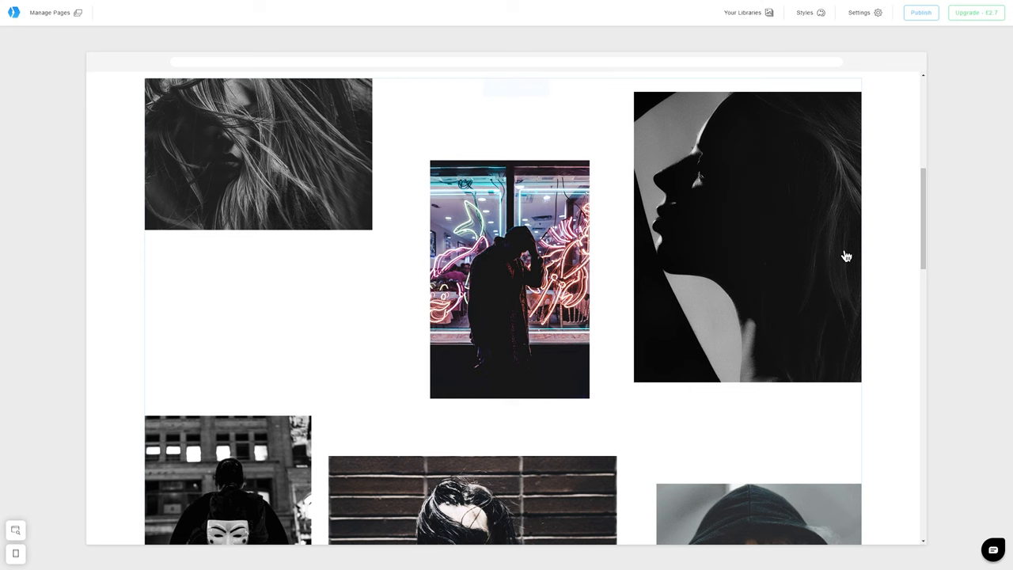
scroll("down", 3)
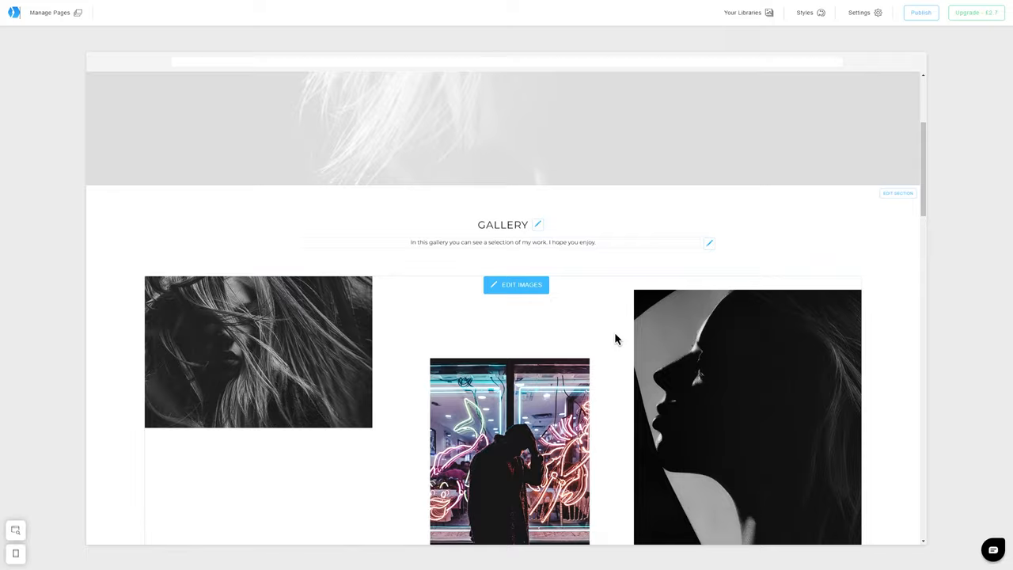
scroll("up", 3)
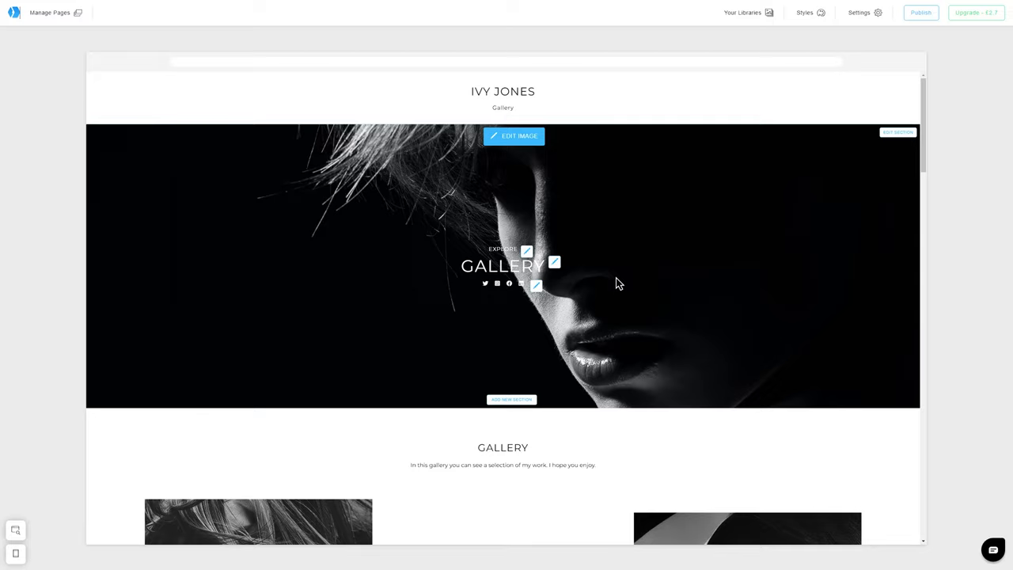
scroll("down", 3)
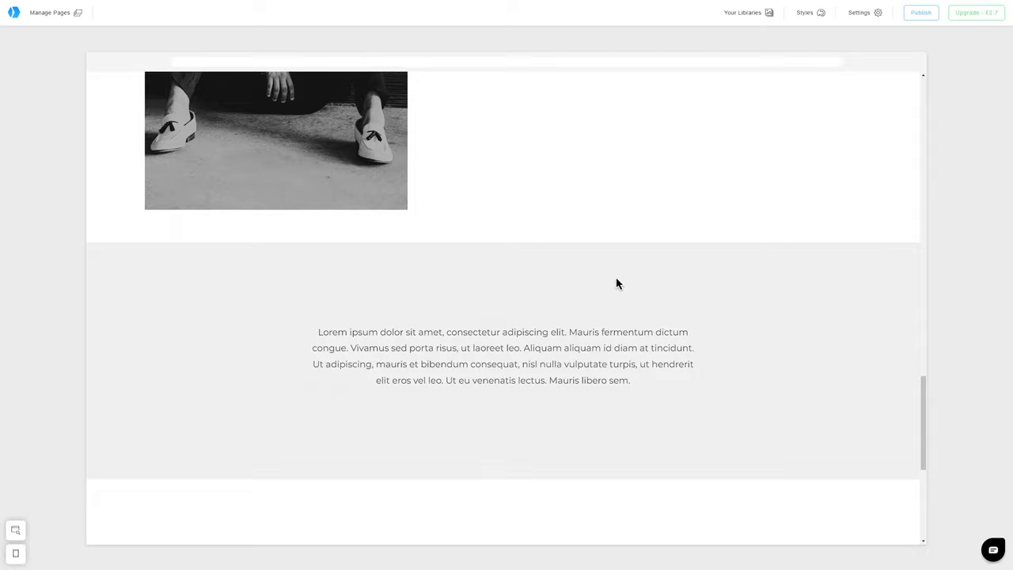
scroll("down", 3)
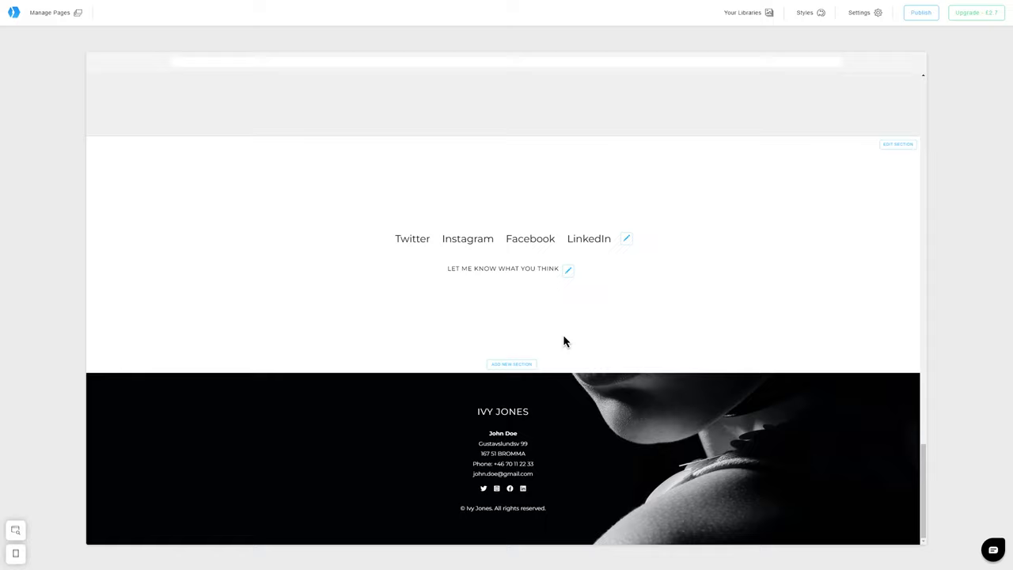
mouse_move(573, 332)
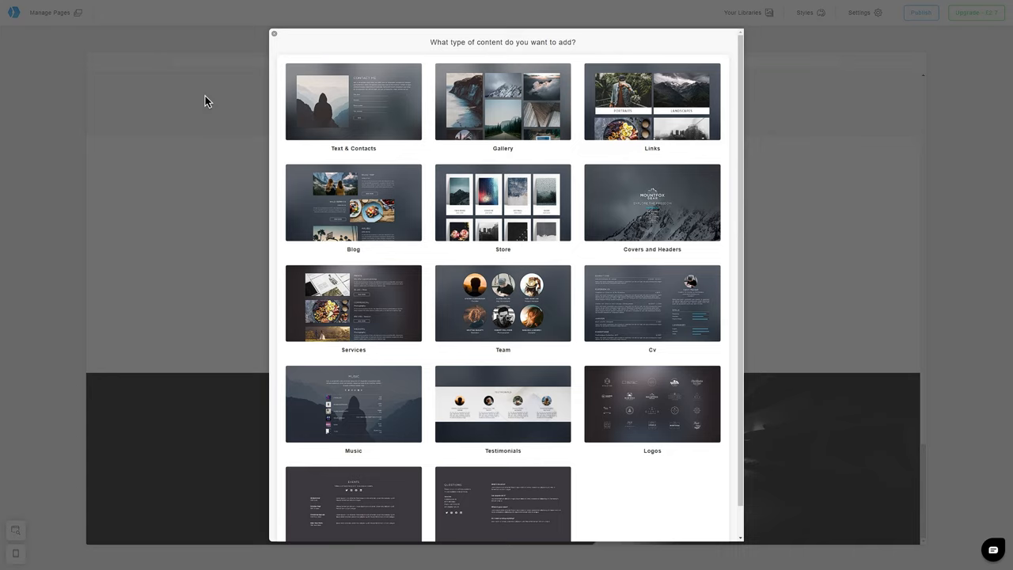
Create an About page from Text & Contacts with a photo-beside-text template, added to the menu
left_click(354, 102)
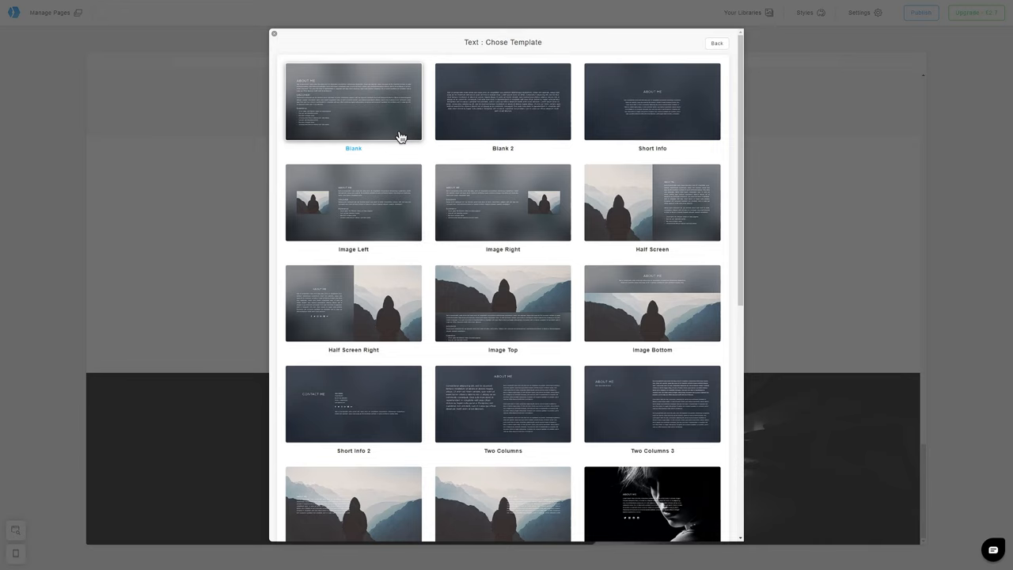
left_click(353, 202)
type("A")
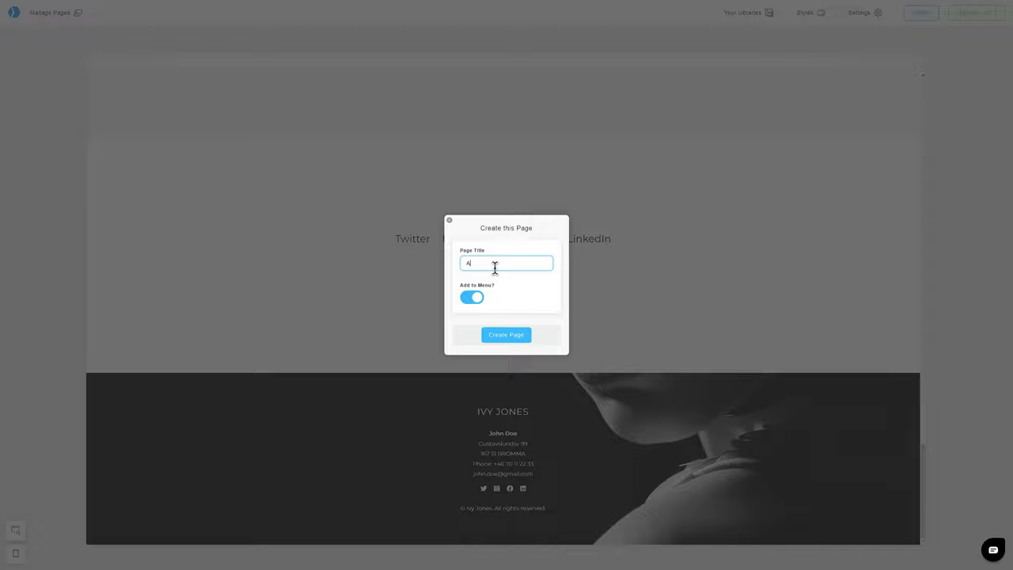
left_click(507, 334)
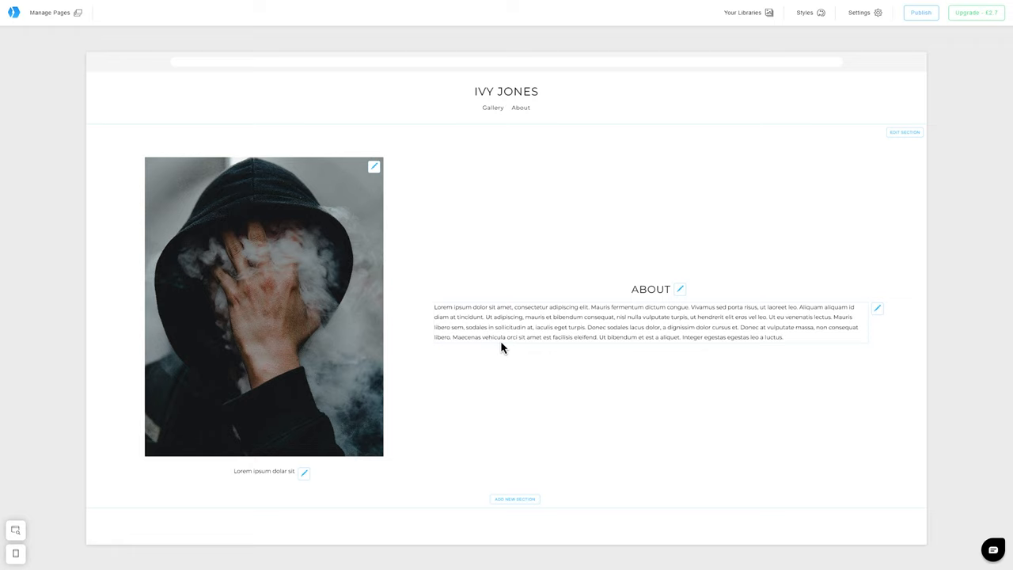
mouse_move(514, 500)
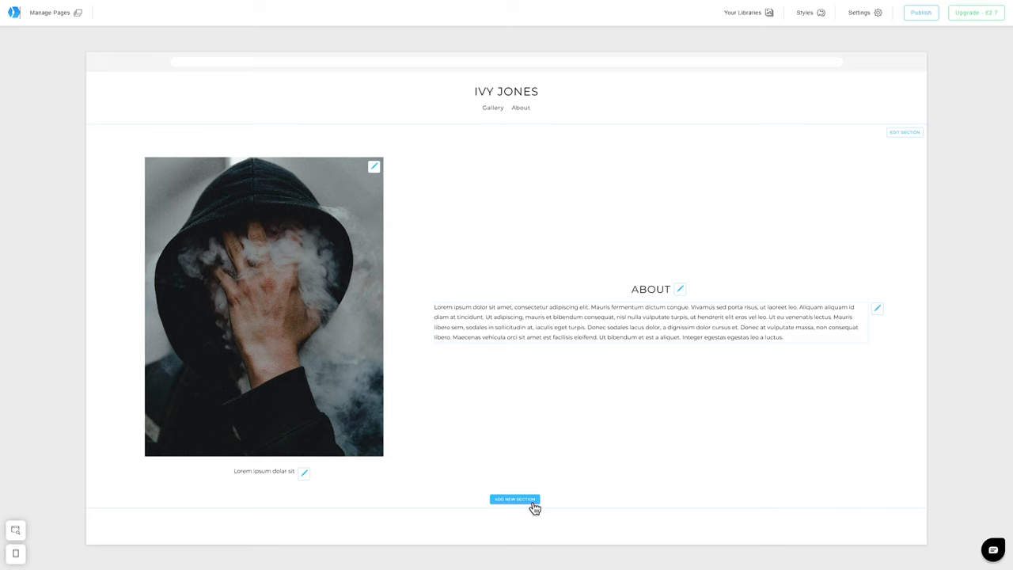
Add a Services section below the About content using the Zig-zag template
left_click(515, 498)
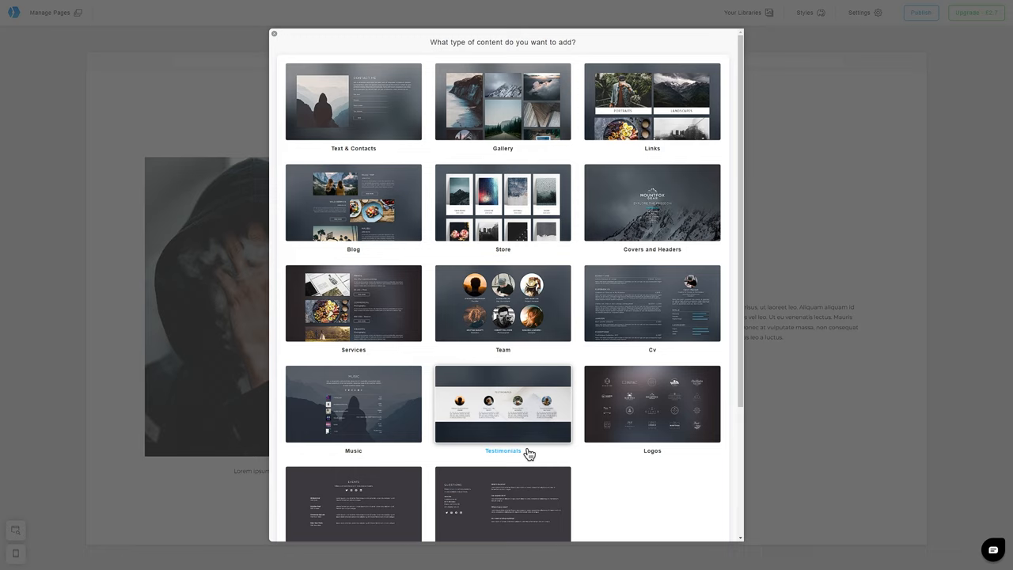
mouse_move(503, 304)
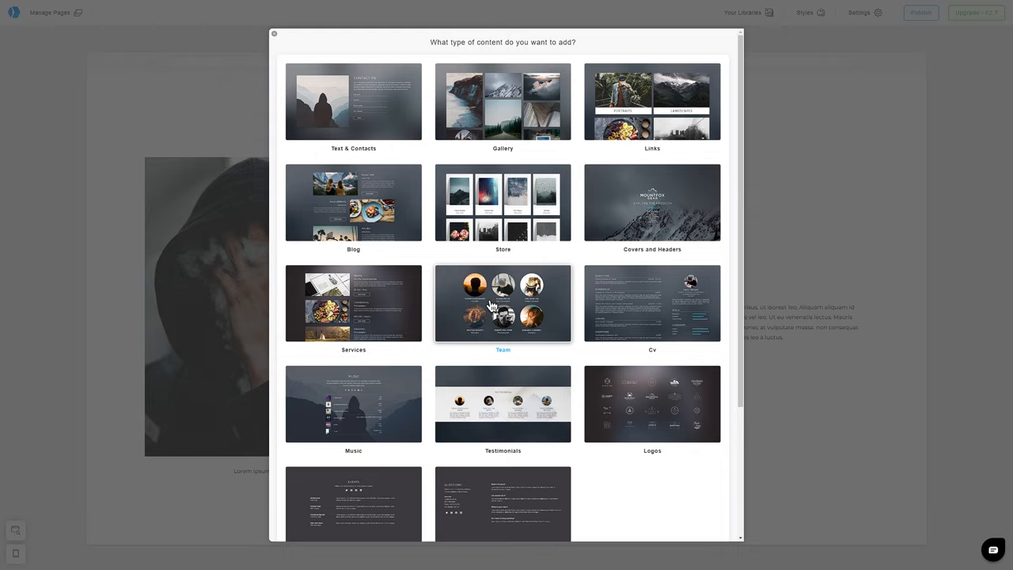
left_click(353, 304)
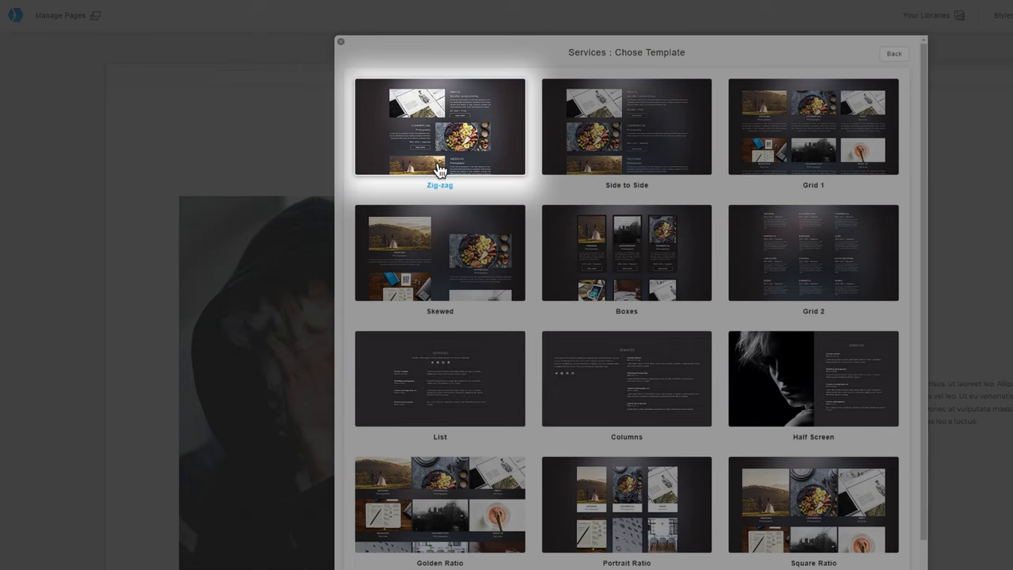
left_click(440, 127)
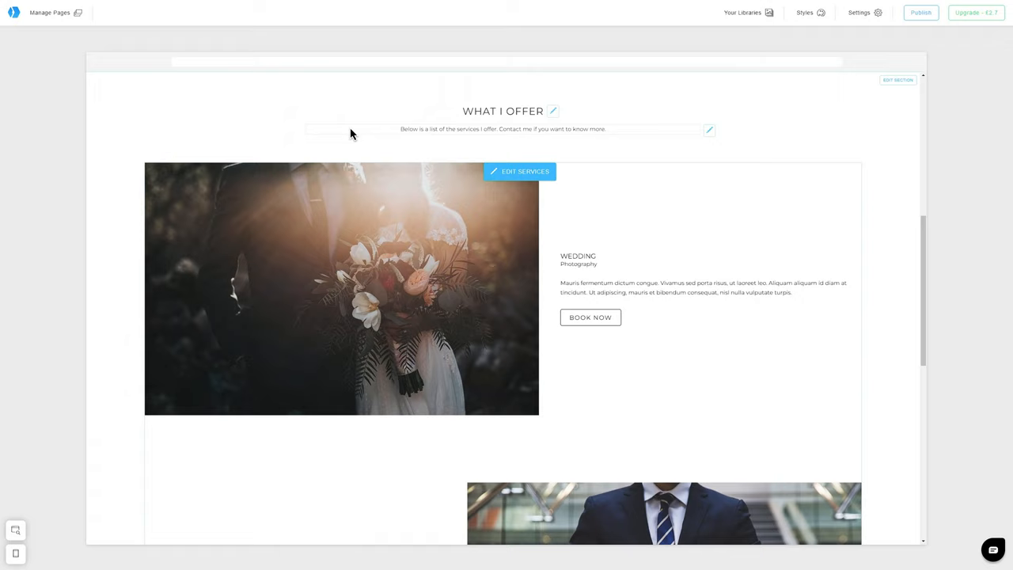
Add a Testimonials section below the services using the Quotes 1 four-portrait template
scroll("down", 3)
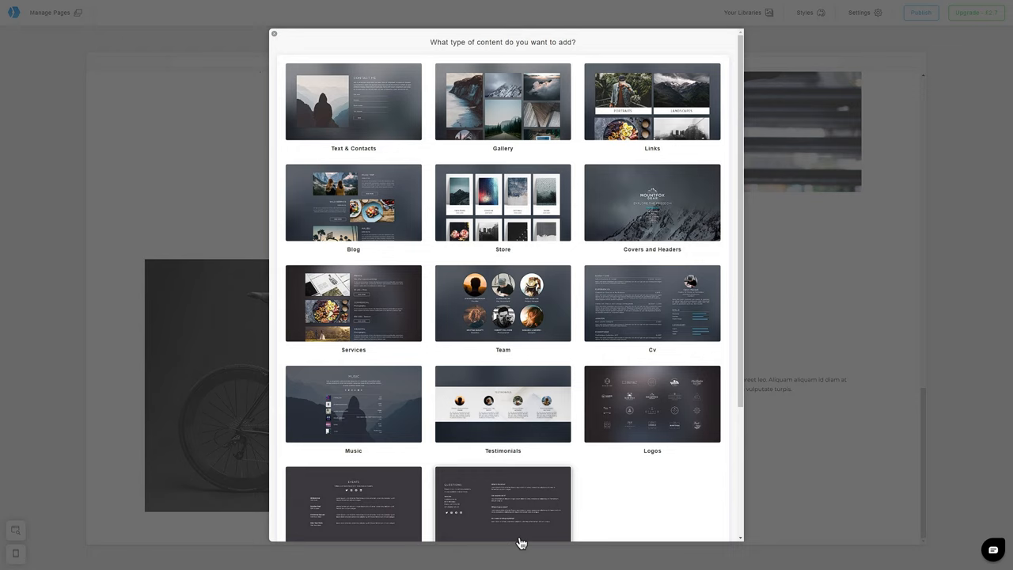
left_click(504, 404)
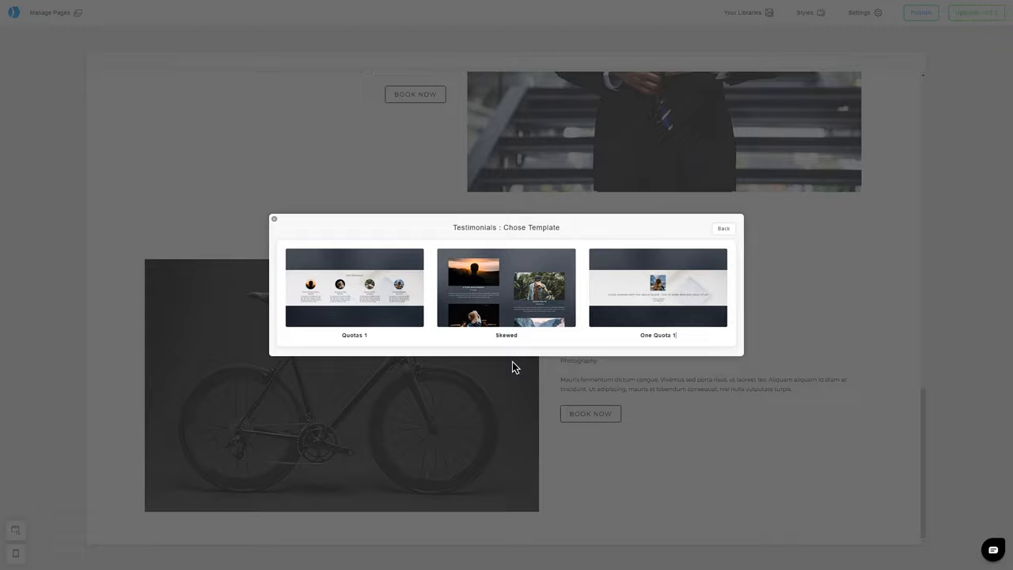
left_click(354, 289)
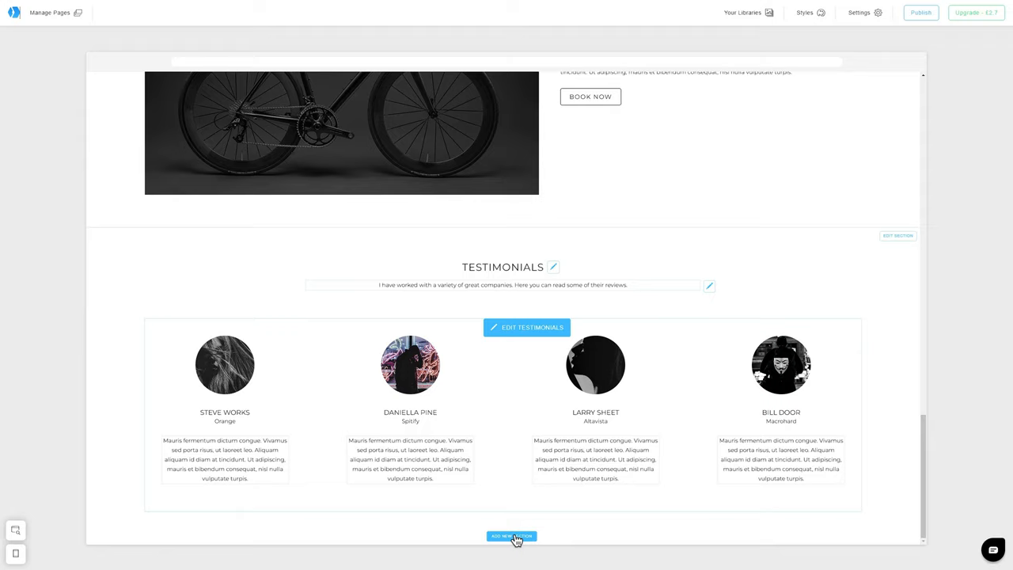
Add a new section under Testimonials and choose Footer from Additional Sections
left_click(512, 537)
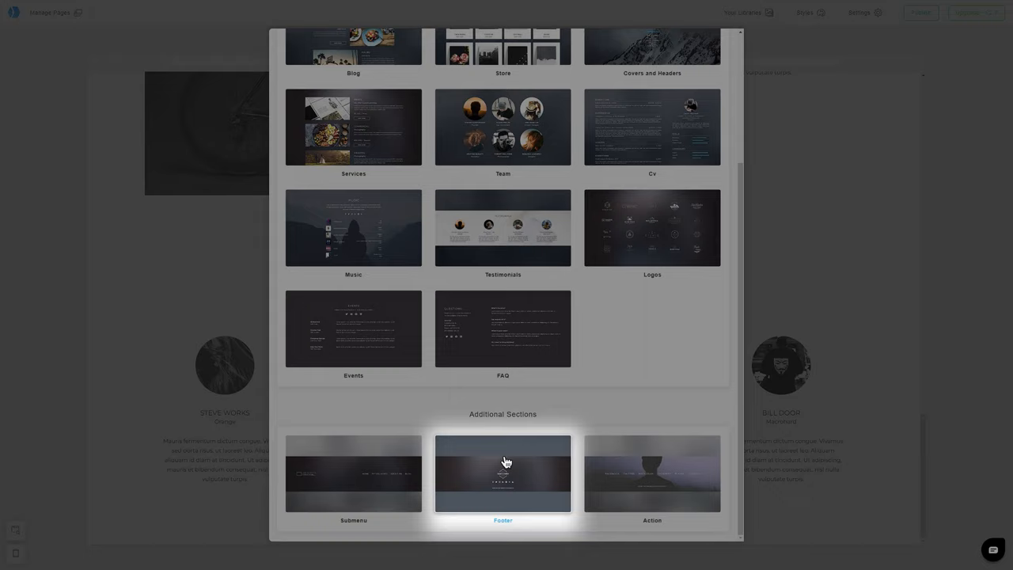
left_click(504, 473)
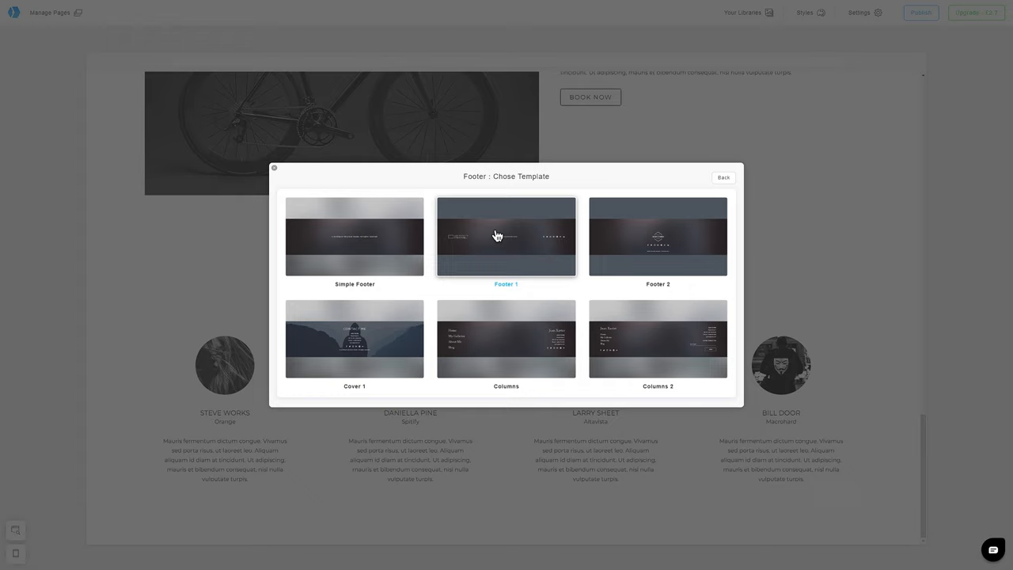